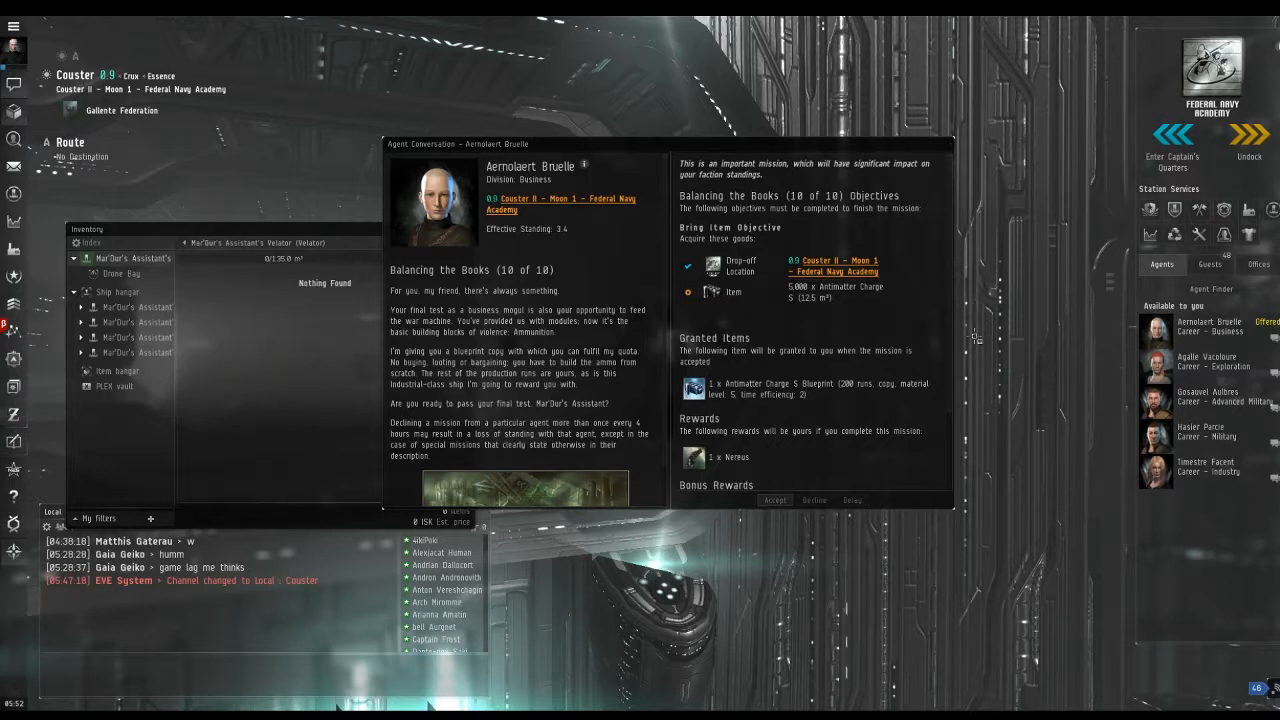
Step: Accept Balancing the Books (10 of 10) and show the item hangar with the blueprint
left_click(776, 500)
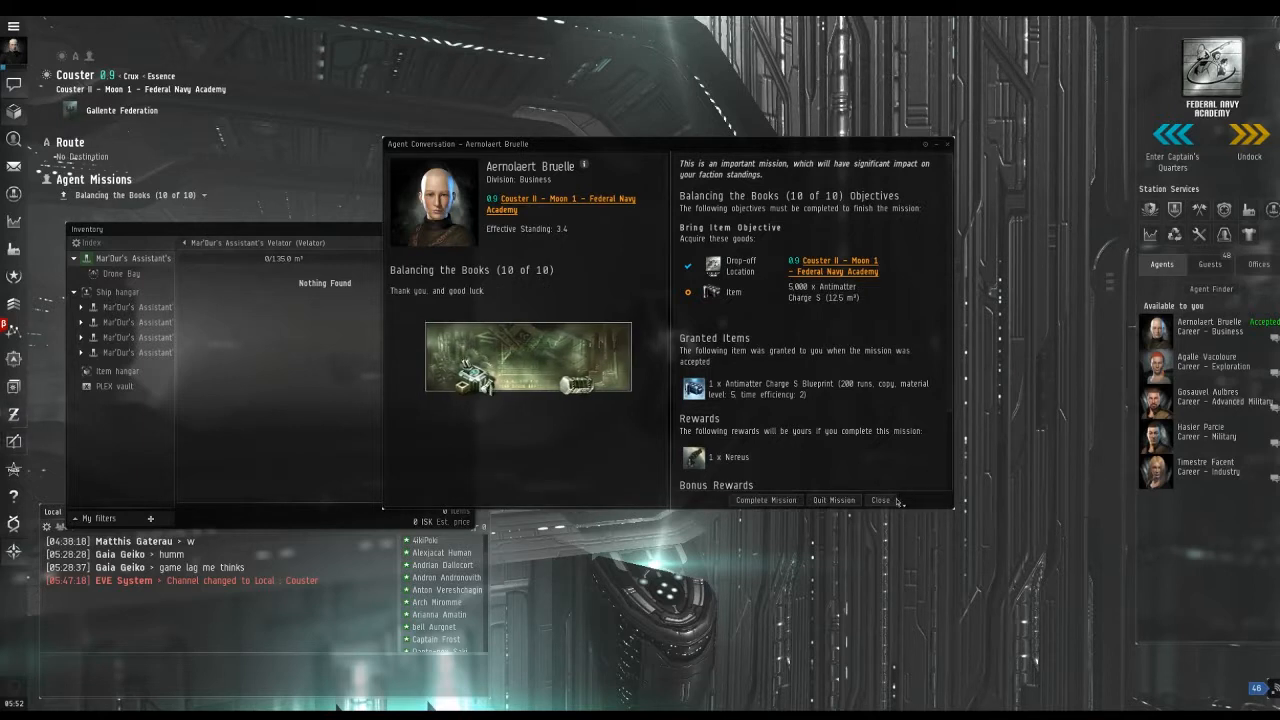
left_click(880, 500)
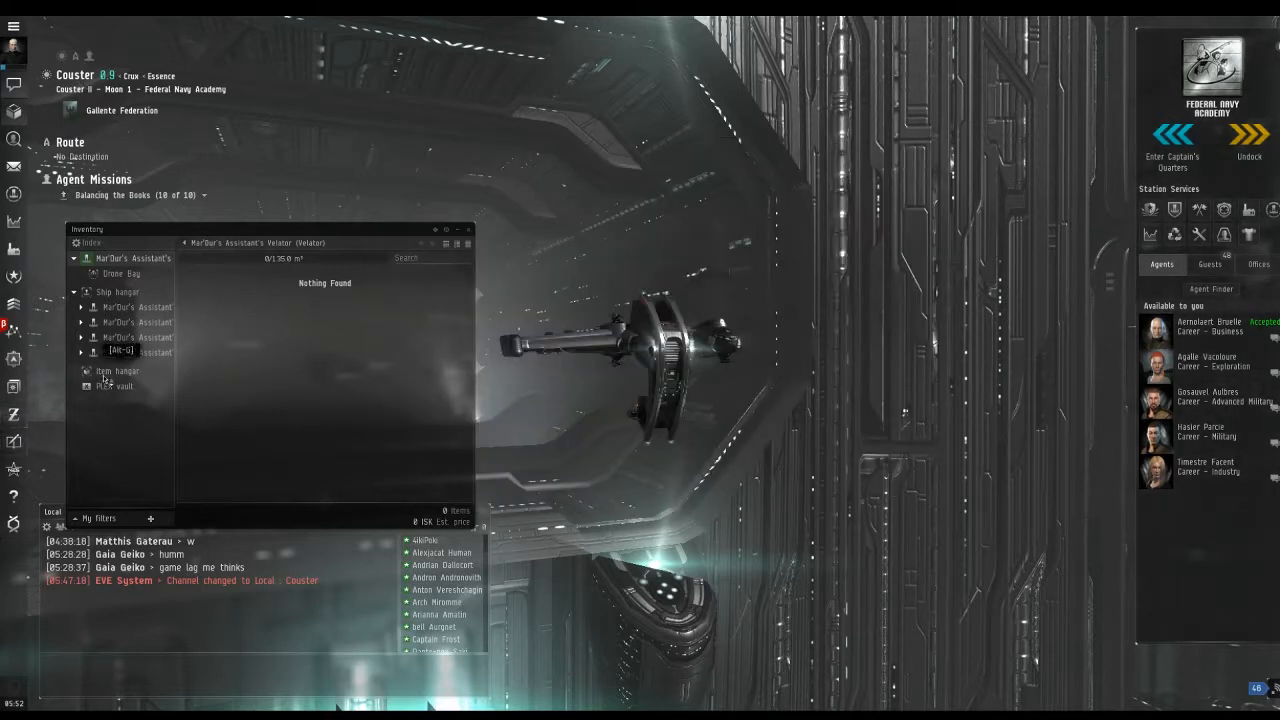
left_click(118, 370)
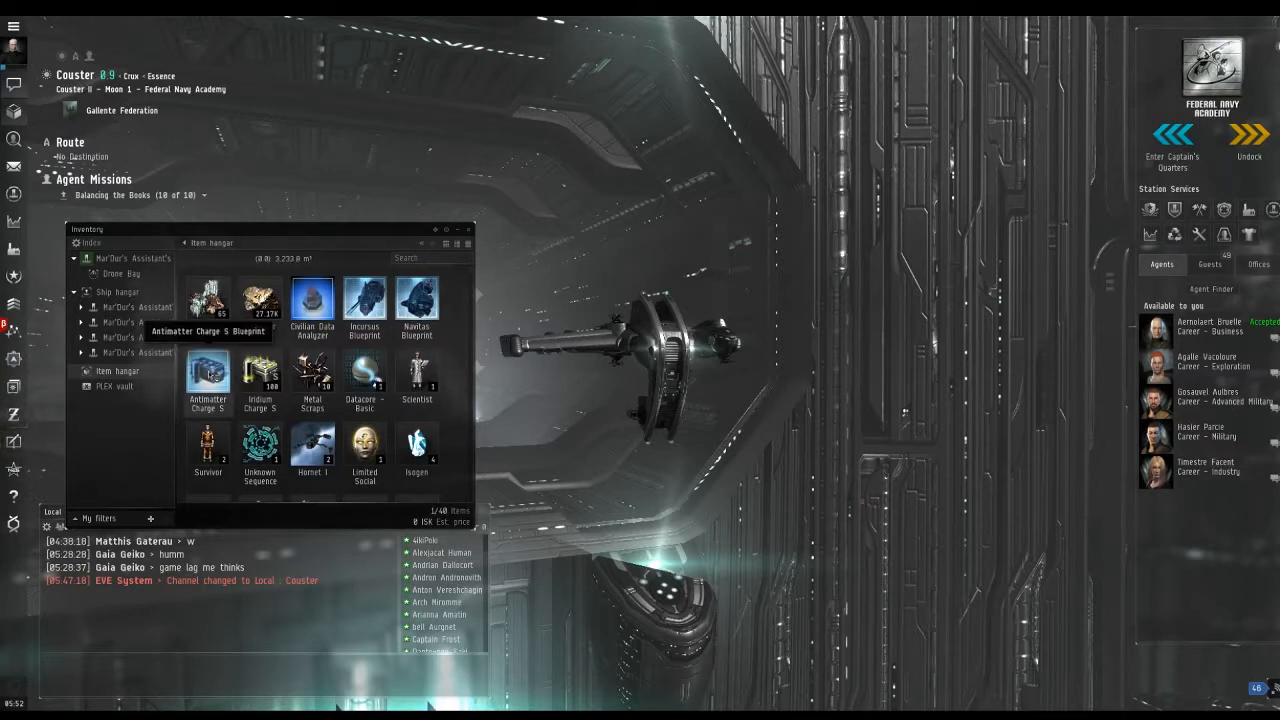
Step: Load the Antimatter Charge S Blueprint into Industry via Use Blueprint
right_click(208, 380)
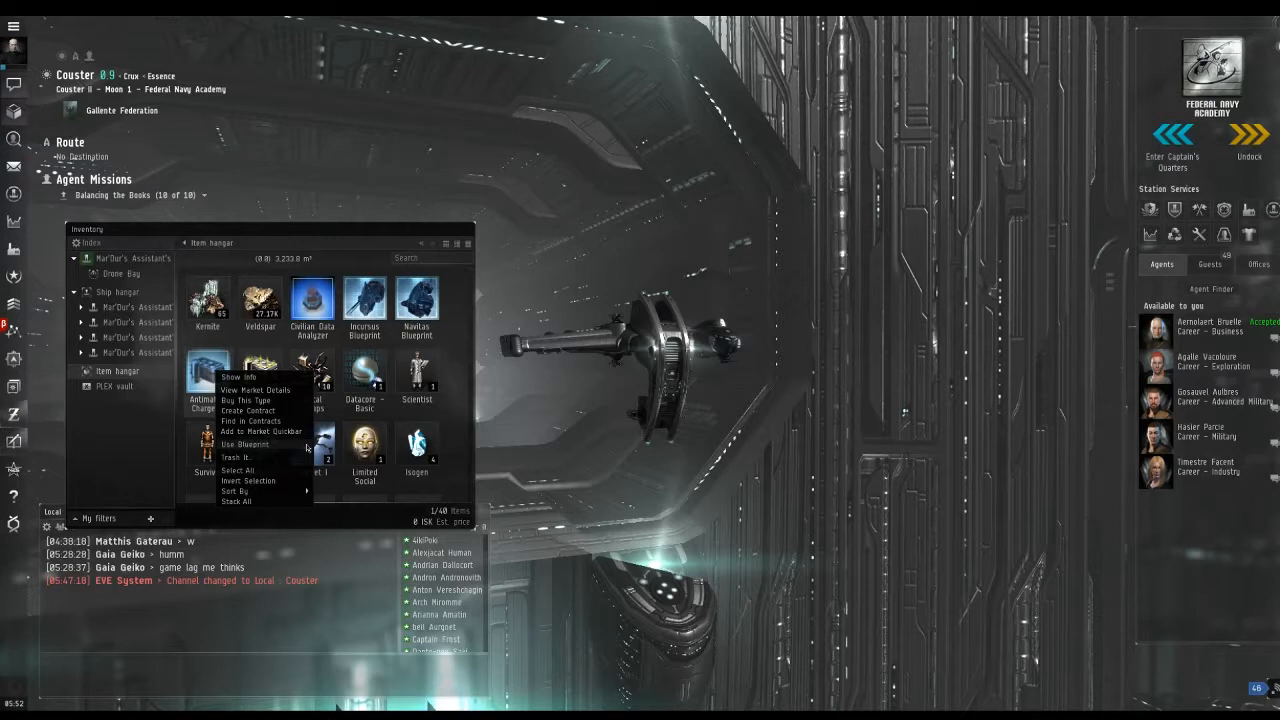
left_click(244, 444)
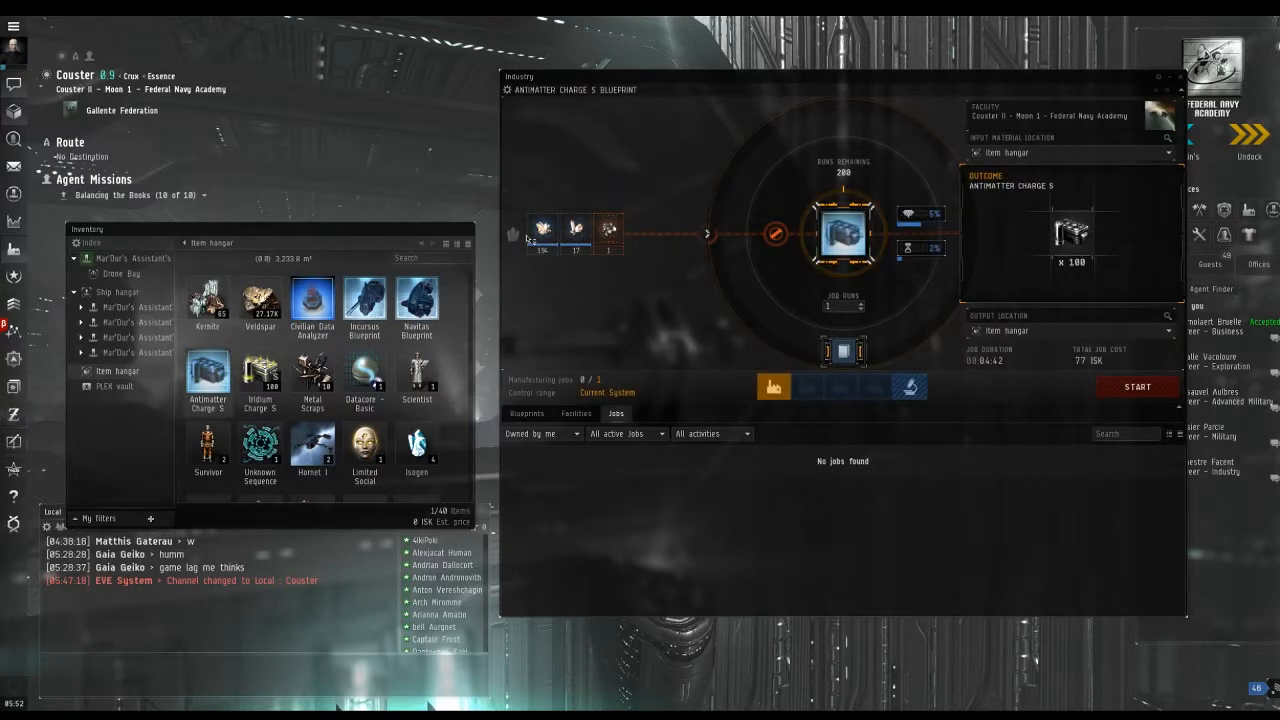
mouse_move(542, 232)
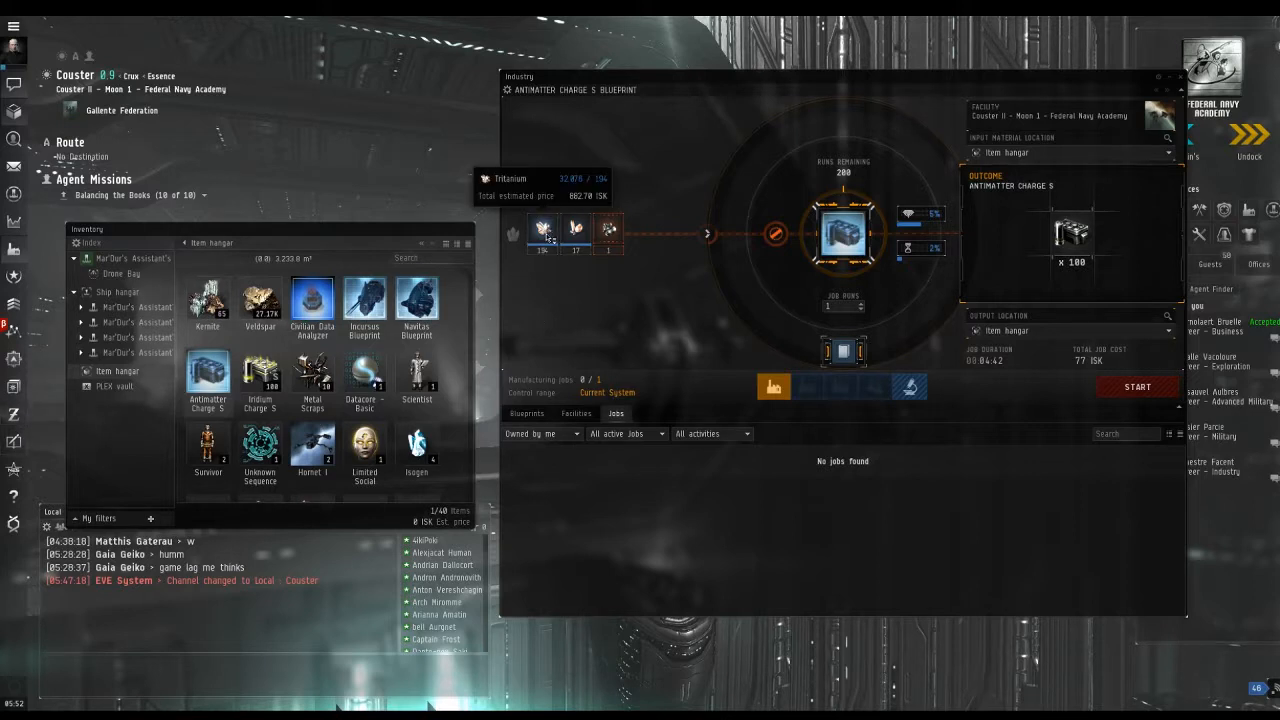
mouse_move(608, 232)
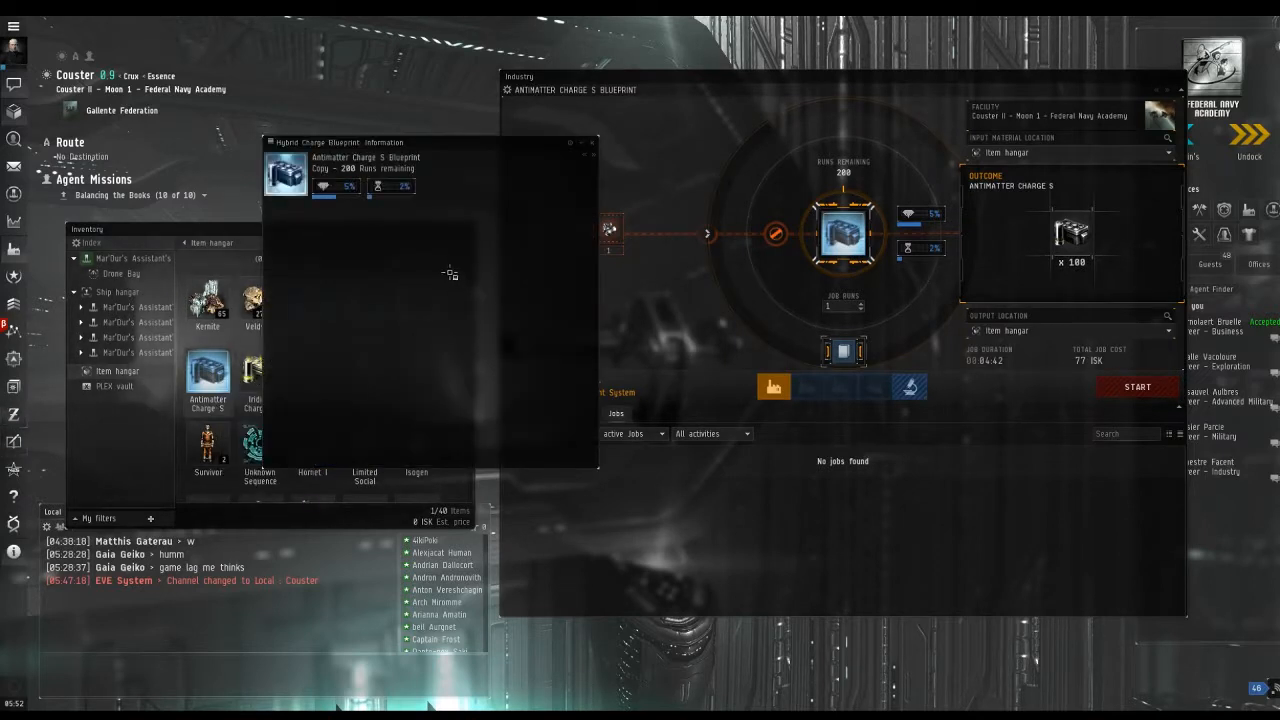
Step: Reveal the blueprint's required inputs: Tritanium, Pyerite and Nocxium
left_click(362, 232)
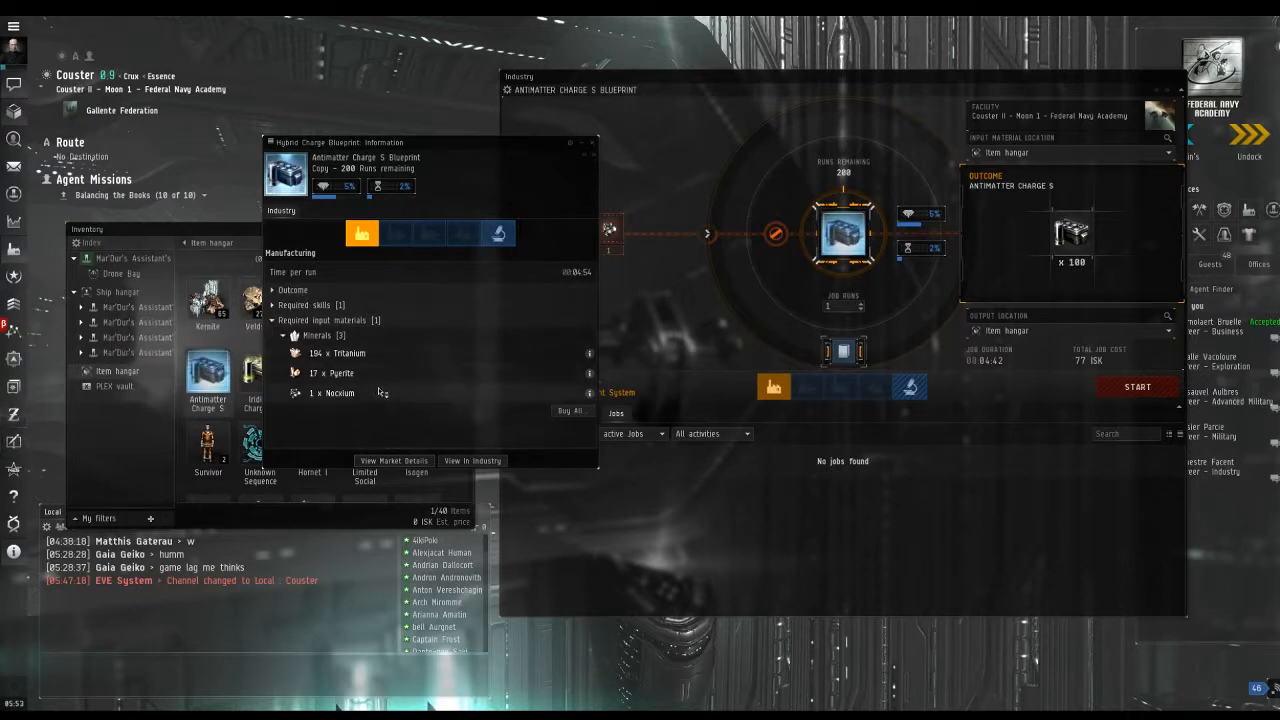
left_click(272, 288)
type("50")
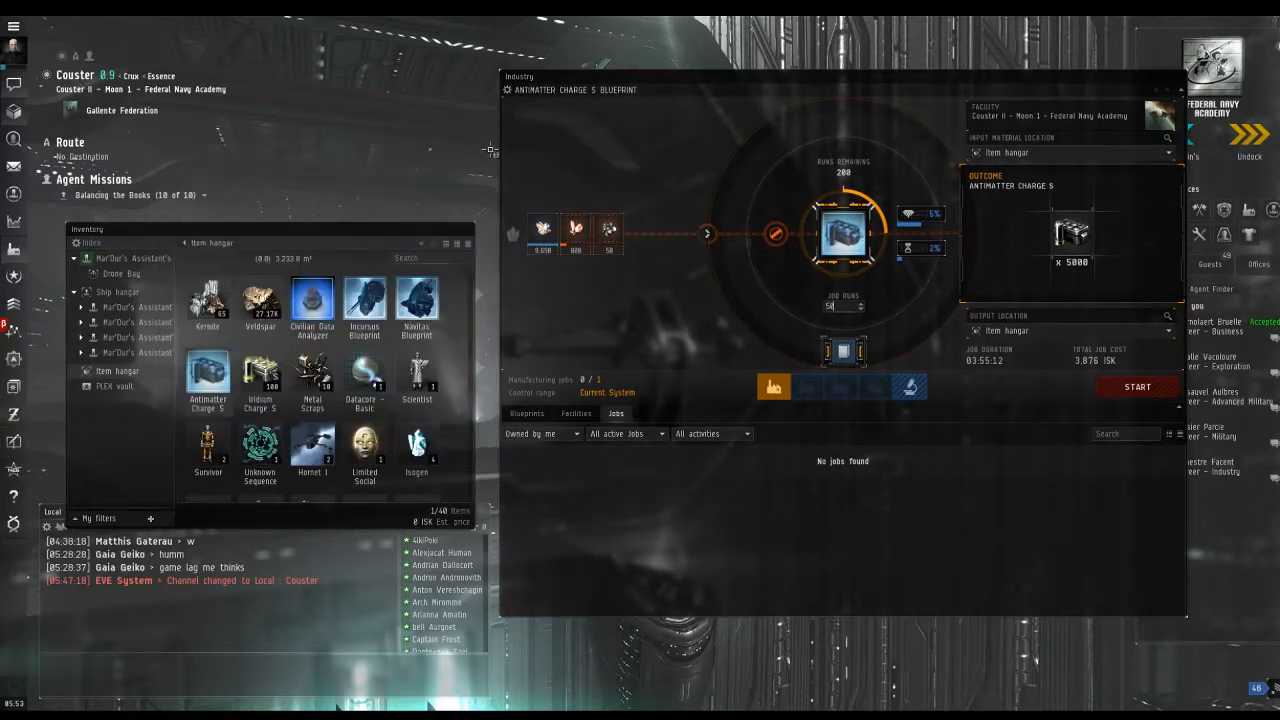
mouse_move(608, 236)
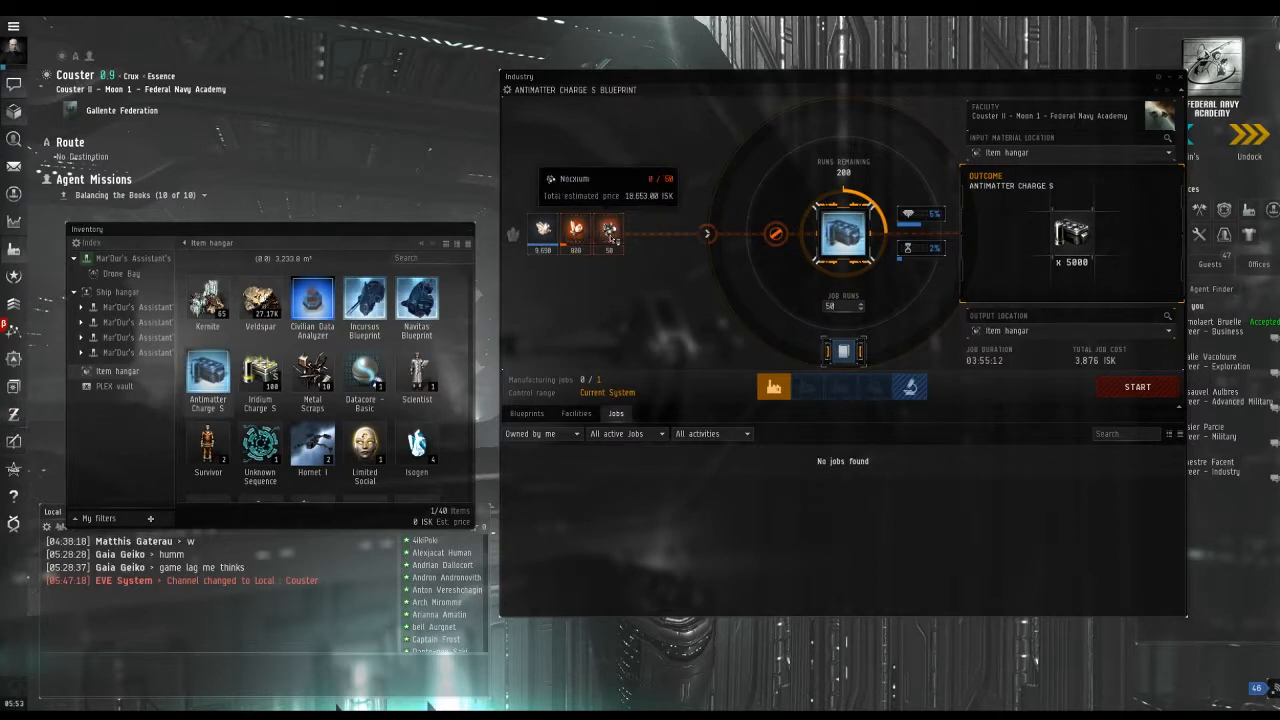
mouse_move(616, 250)
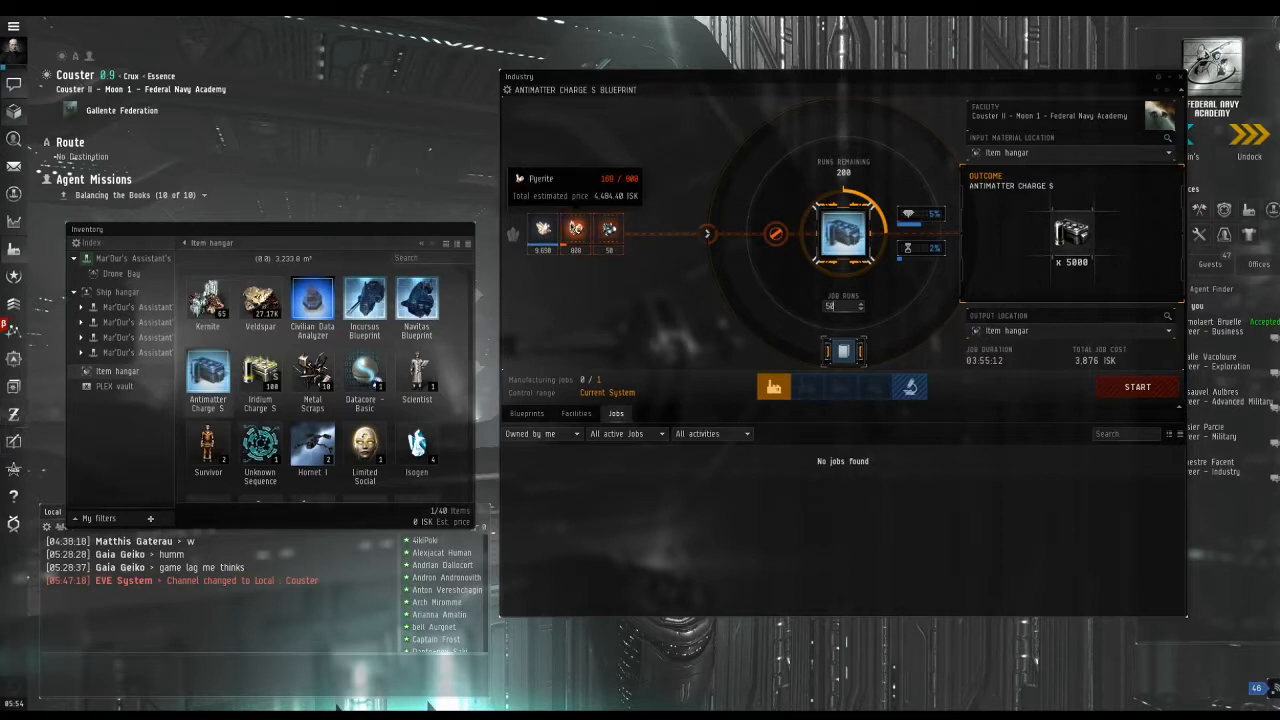
Step: Buy 800 Pyerite from a Couster sell order on the regional market
right_click(576, 232)
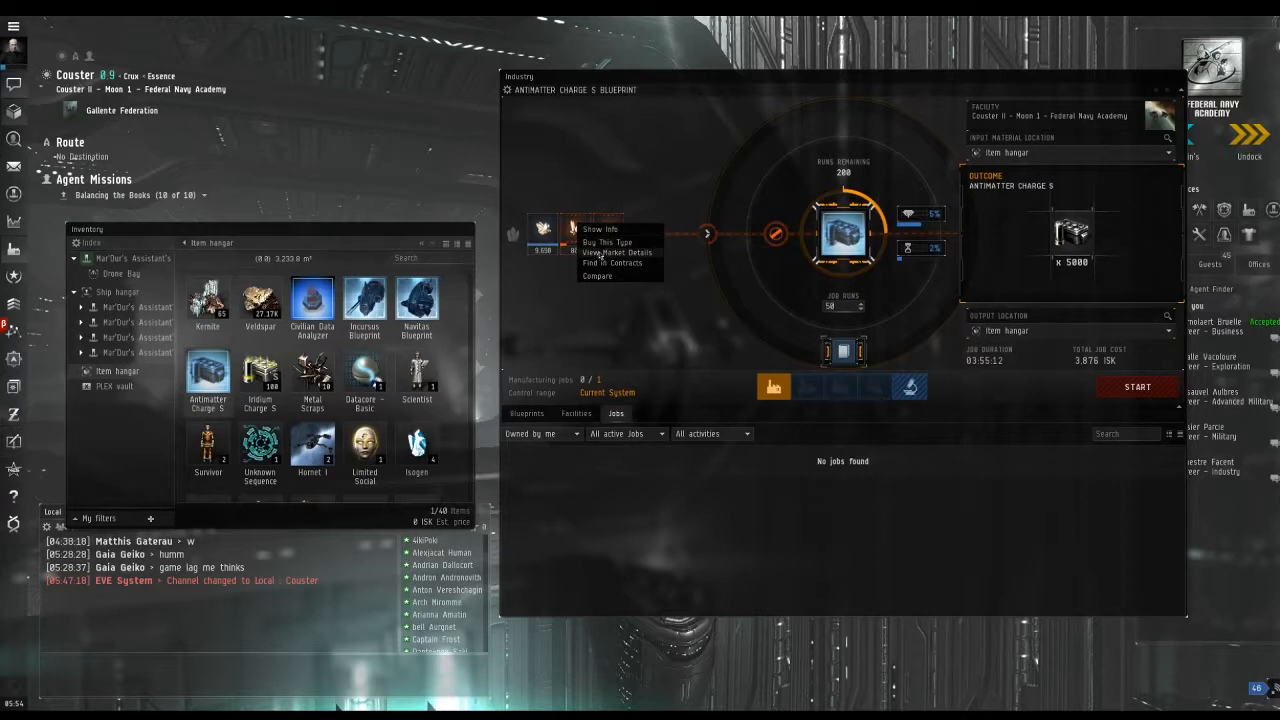
left_click(616, 252)
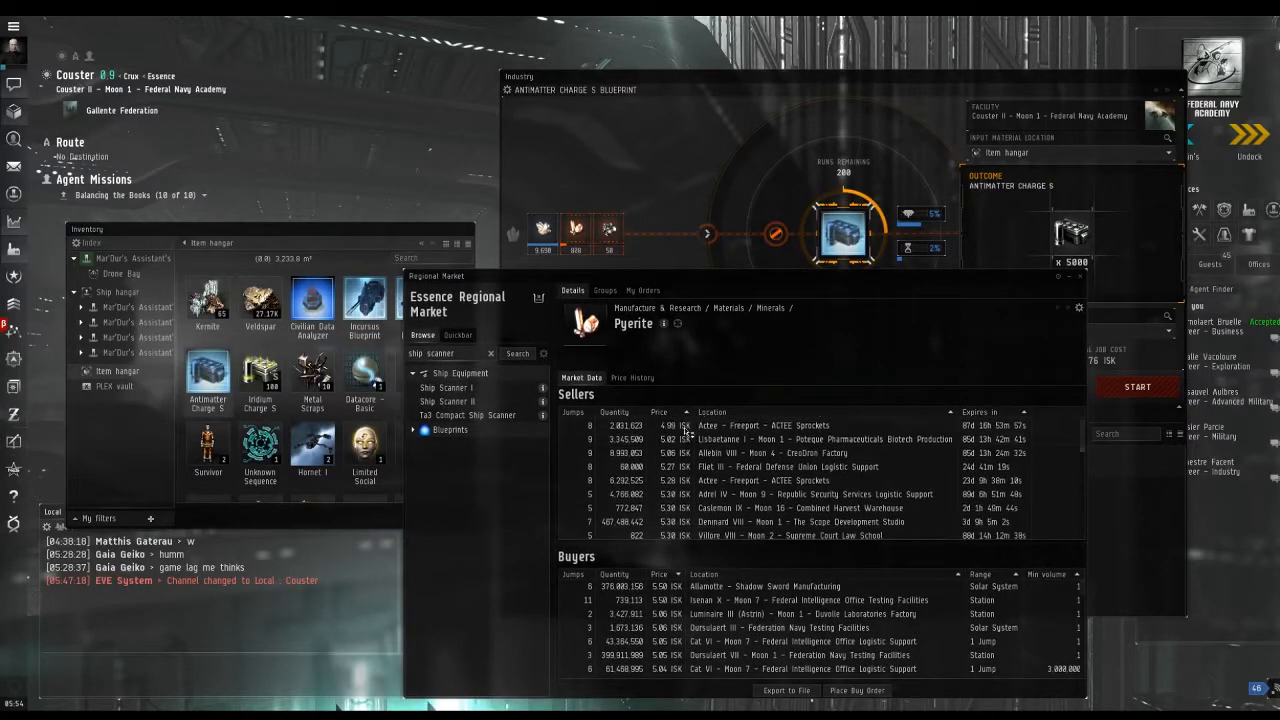
scroll("down", 3)
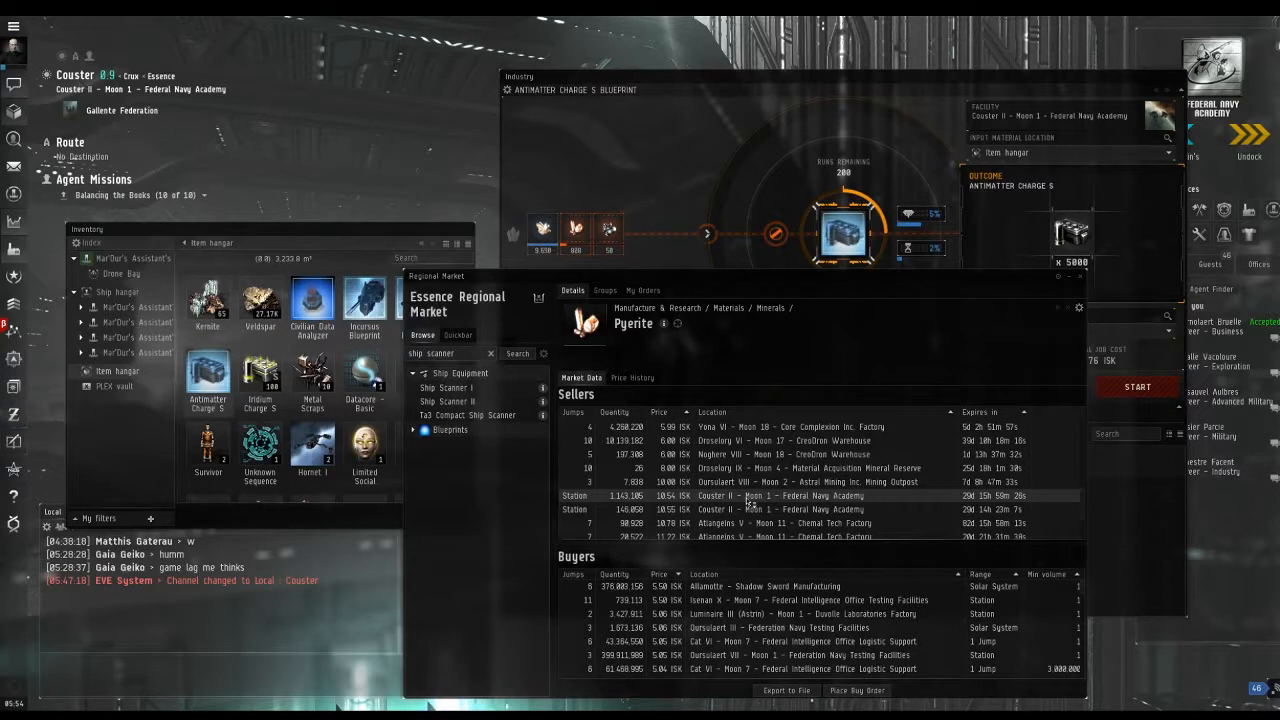
right_click(750, 510)
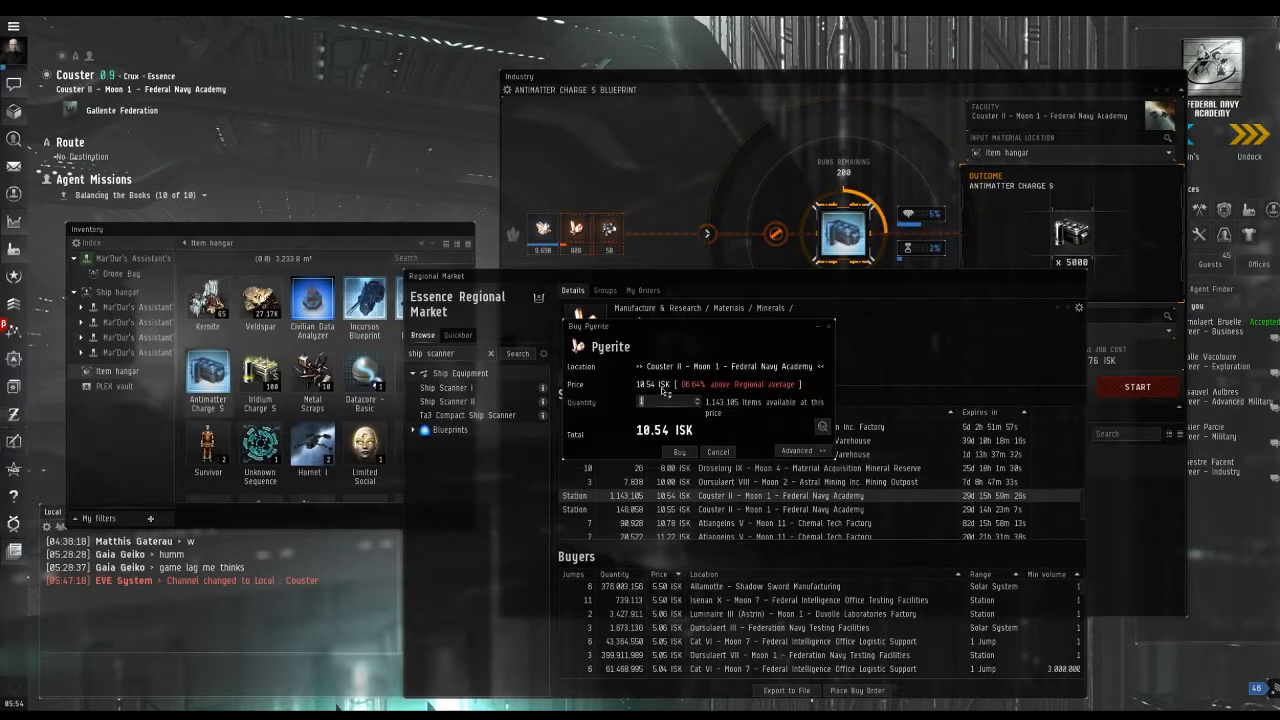
type("800")
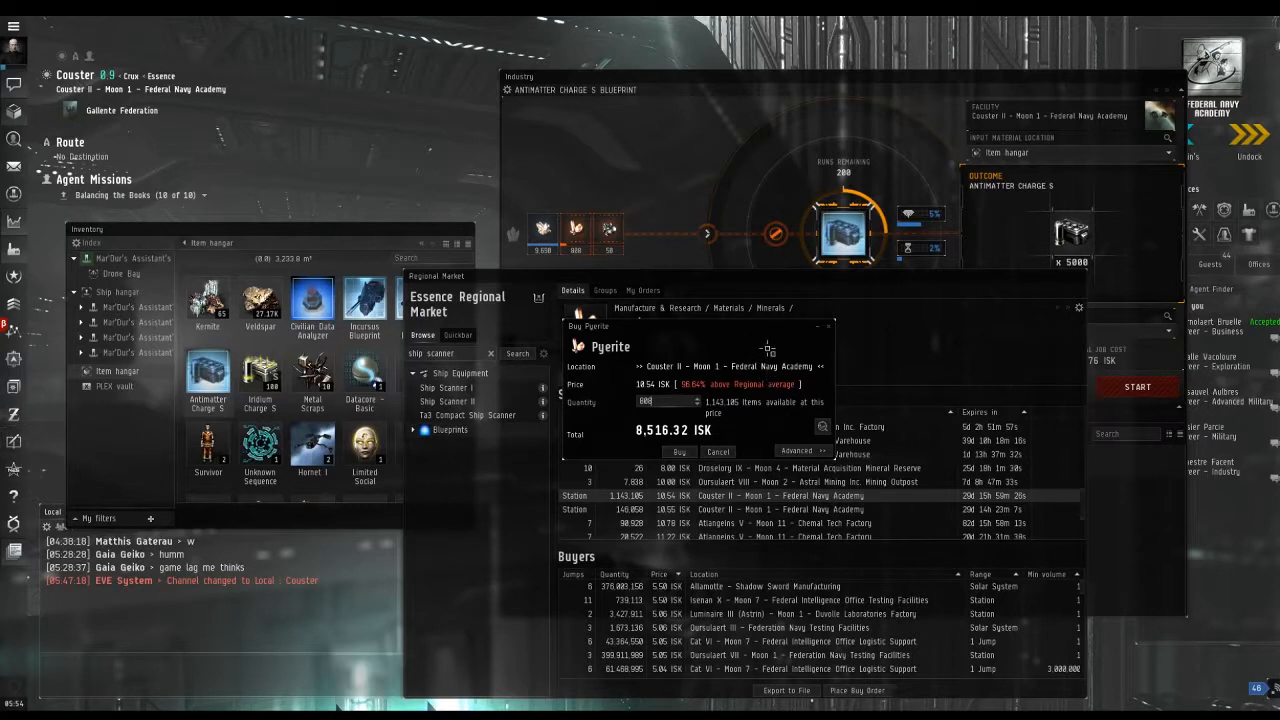
mouse_move(676, 436)
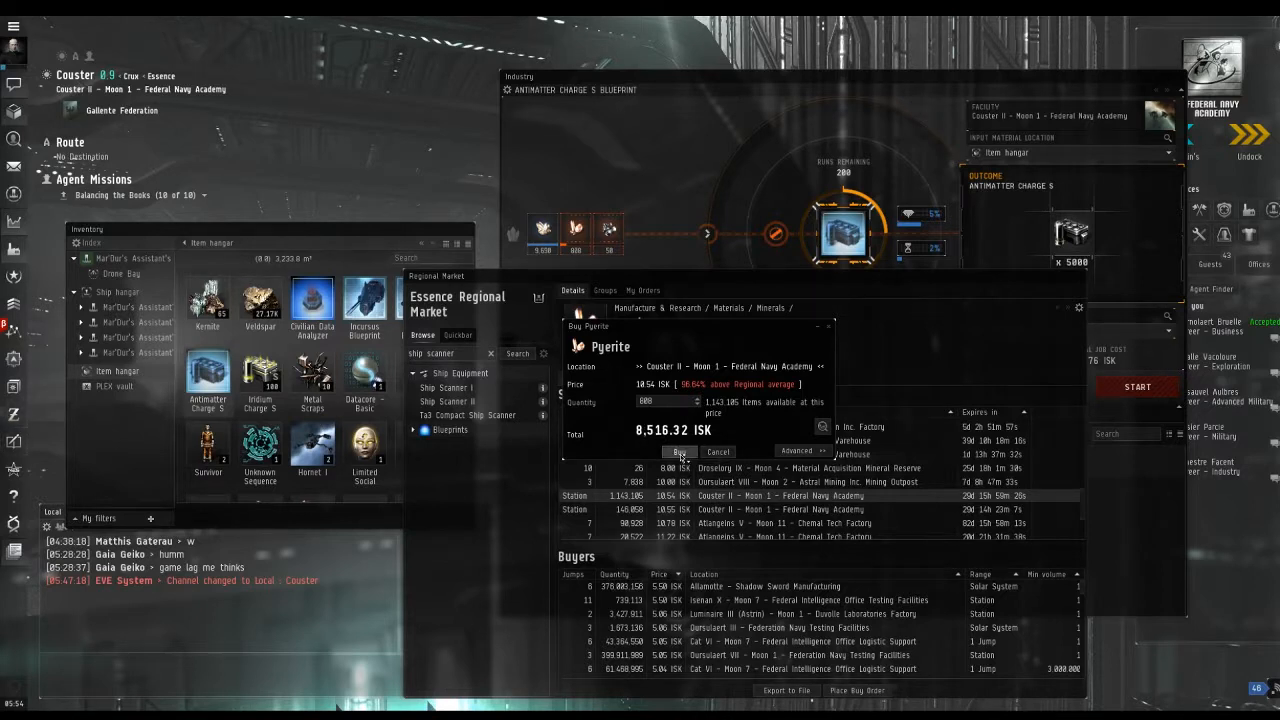
left_click(680, 452)
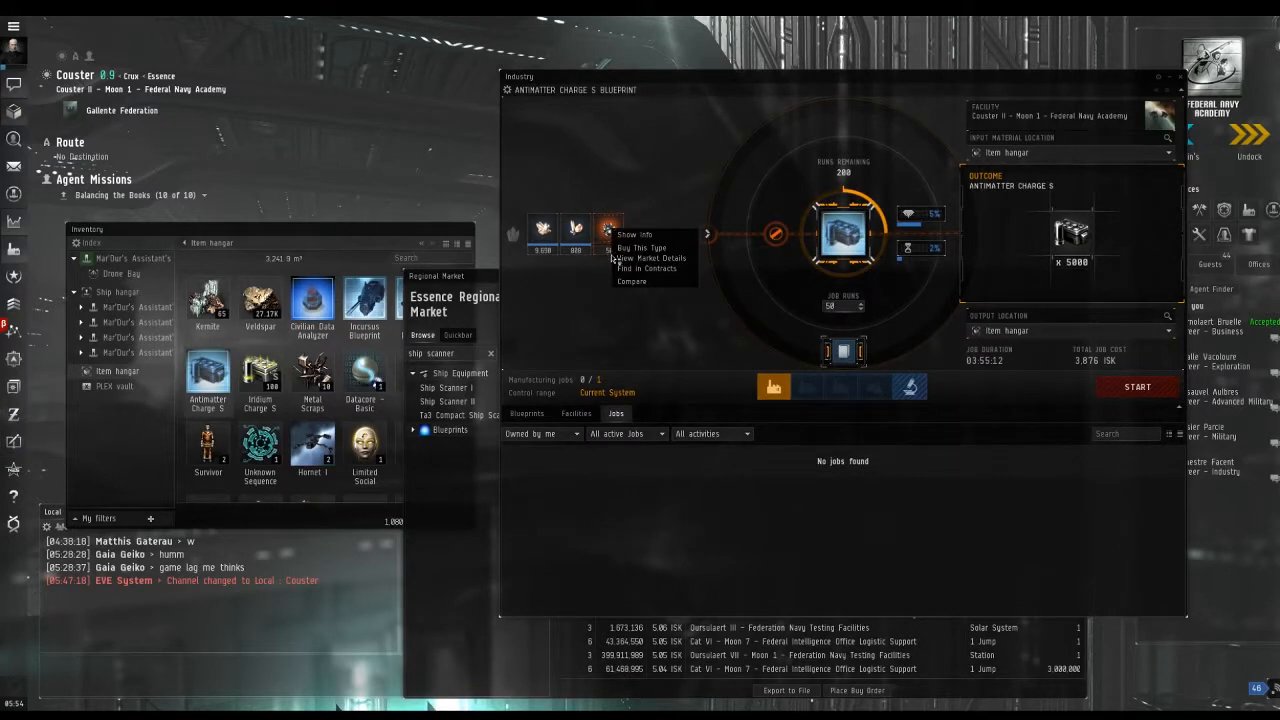
Step: Buy the missing Nocxium from a market sell order
left_click(652, 258)
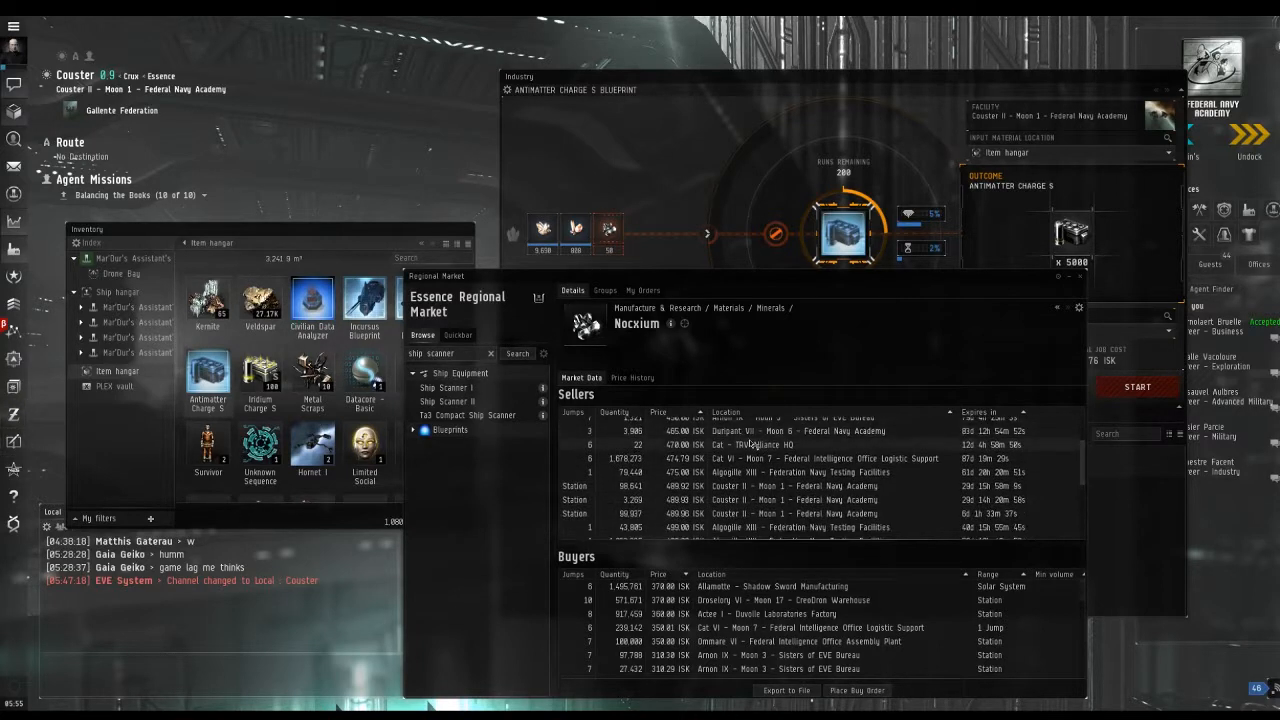
right_click(740, 438)
type("50")
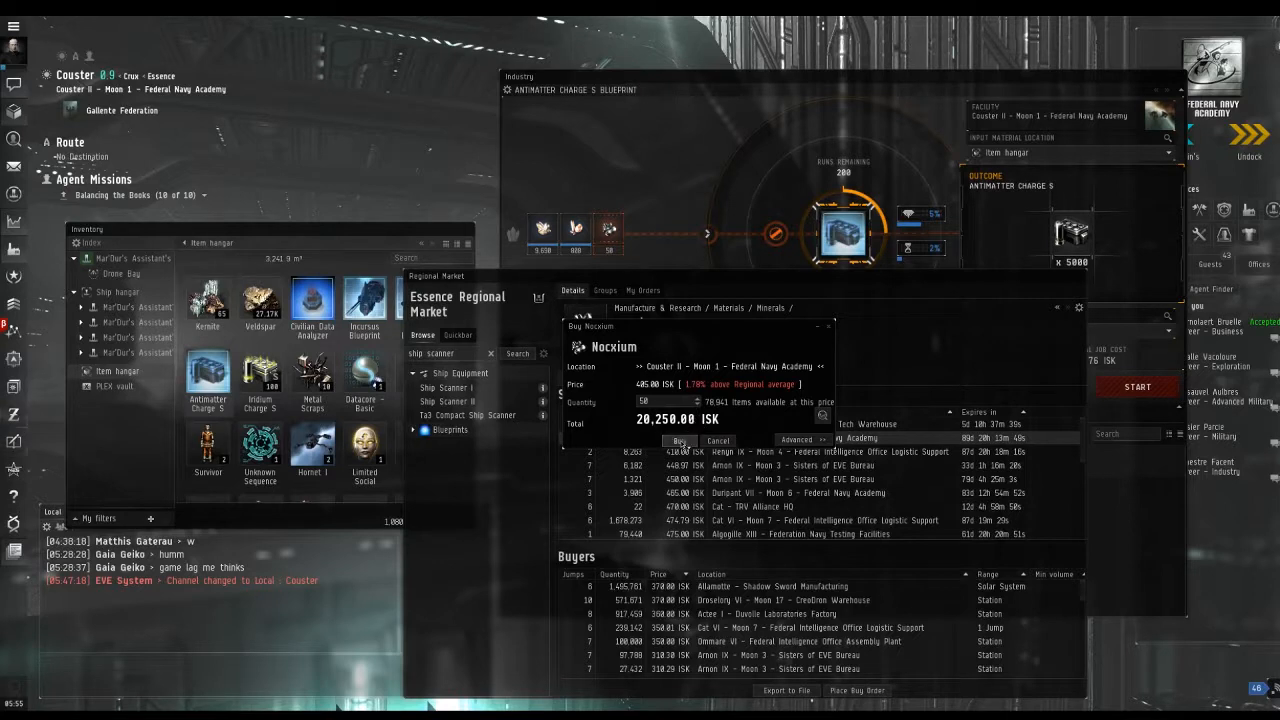
left_click(716, 440)
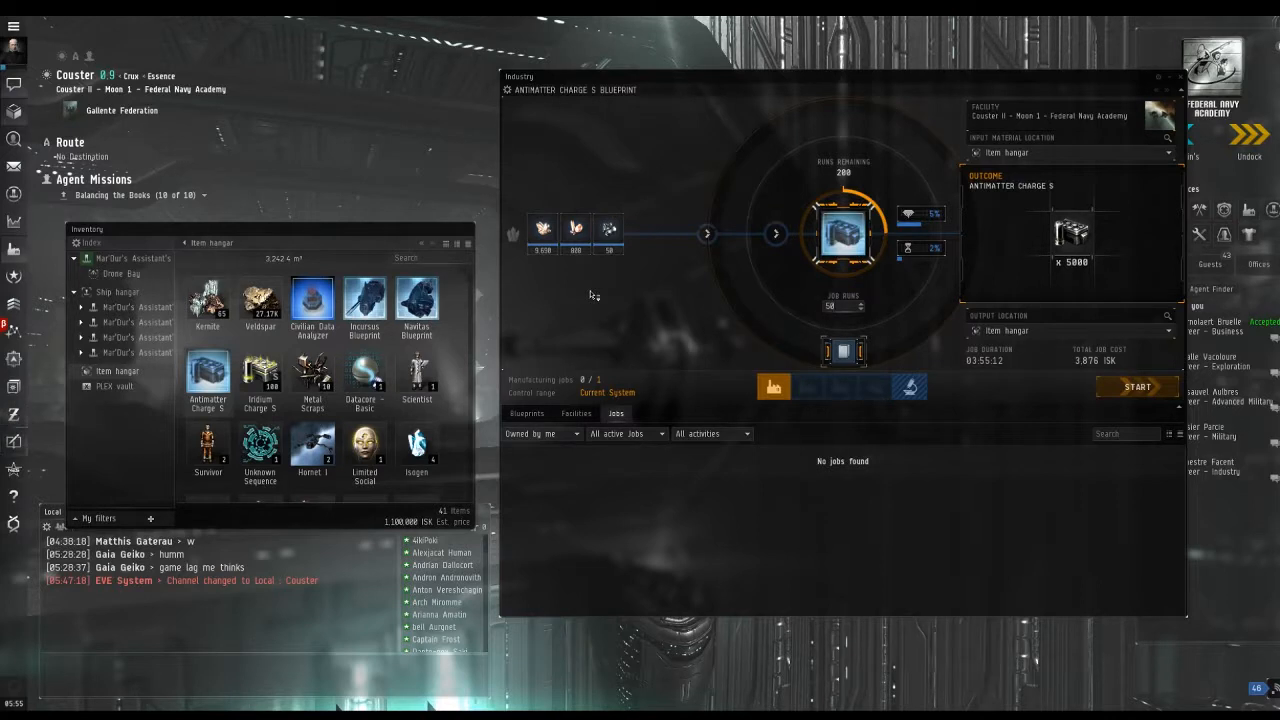
mouse_move(1138, 388)
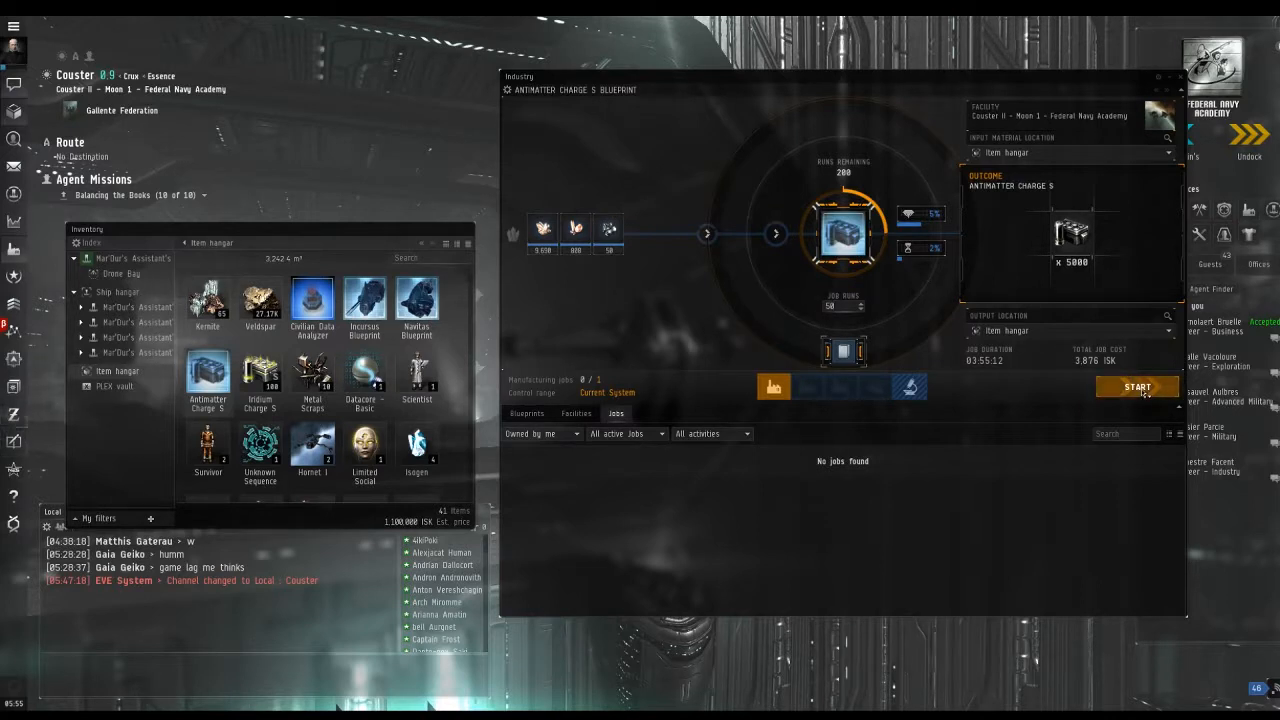
Step: Start the Antimatter Charge S job and view it among active jobs
left_click(1136, 388)
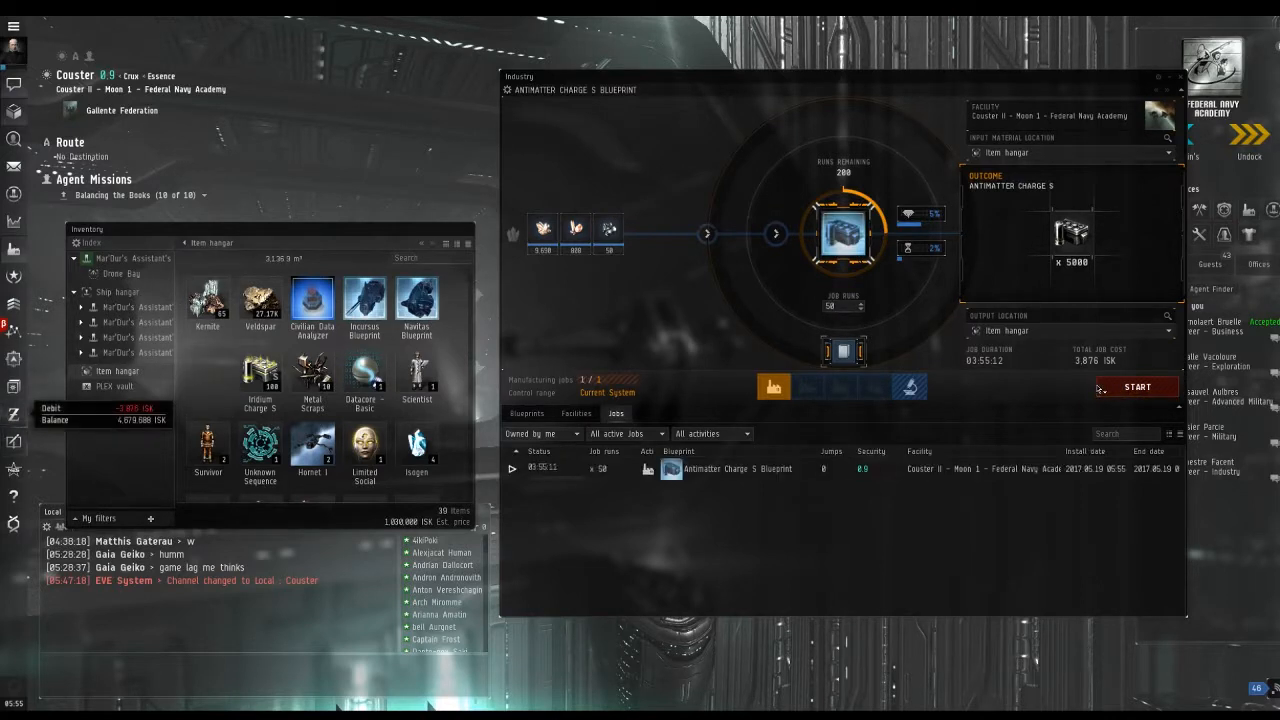
left_click(1136, 388)
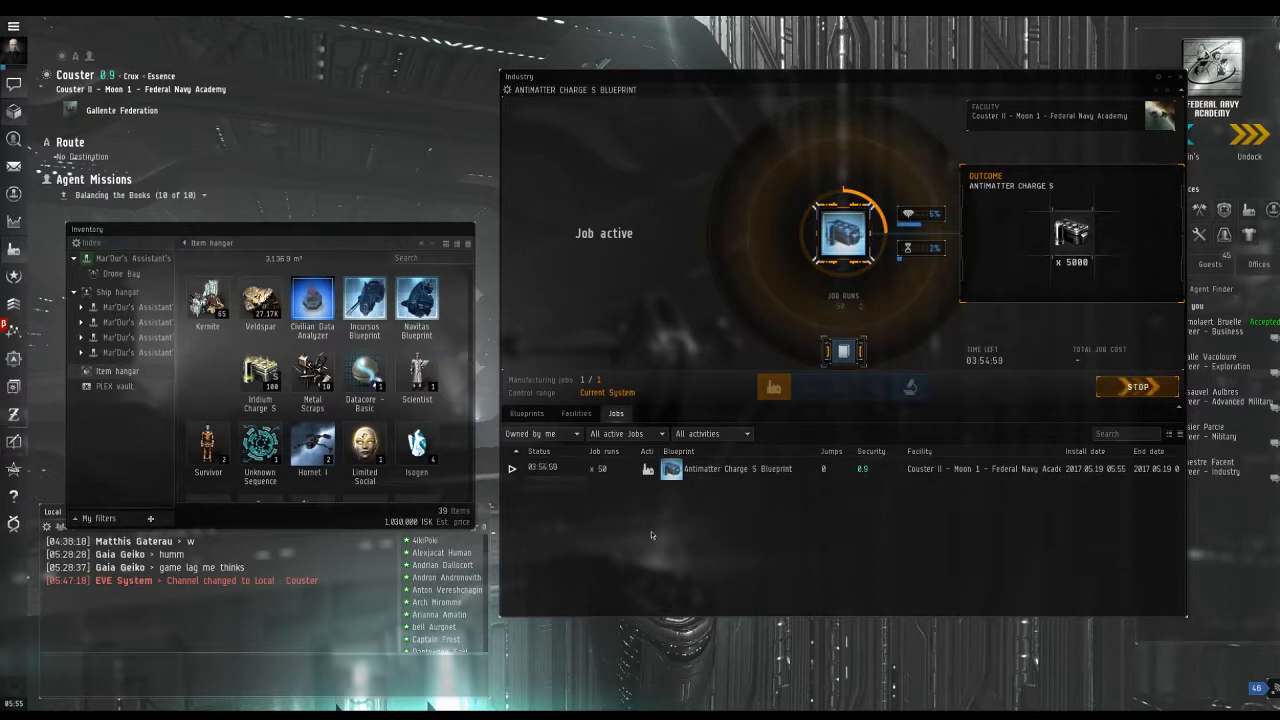
mouse_move(716, 542)
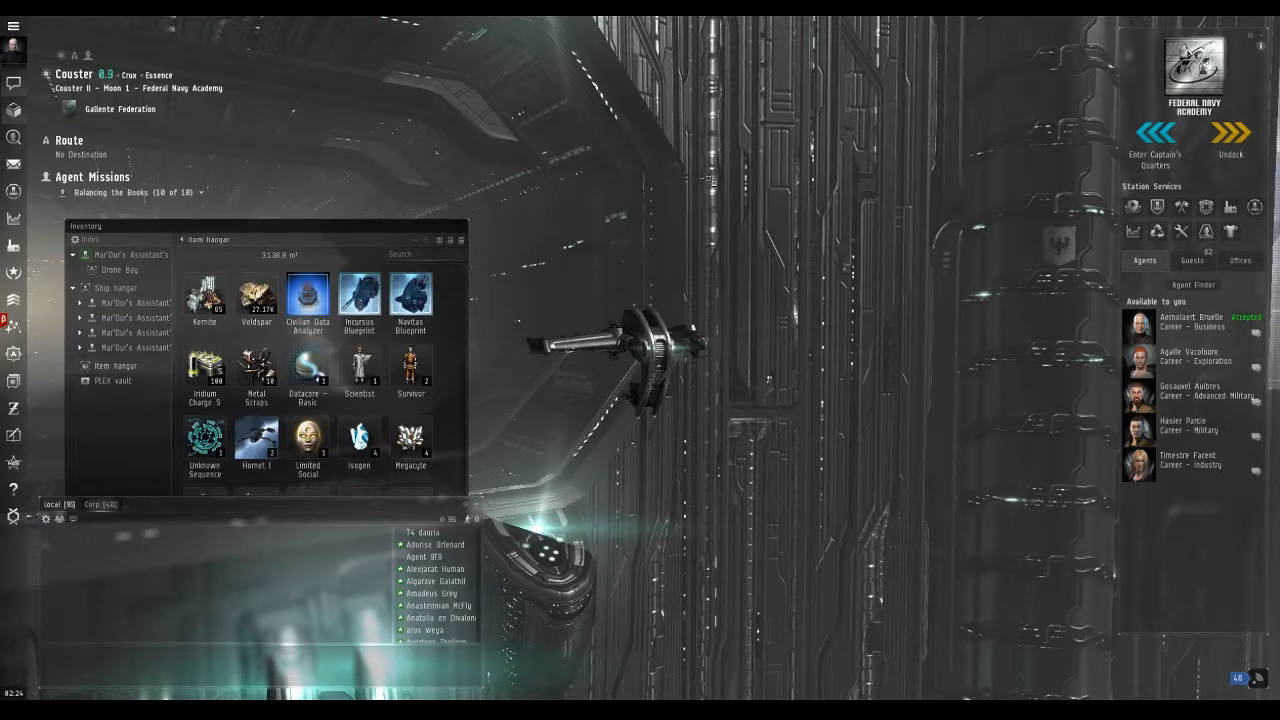
mouse_move(1156, 206)
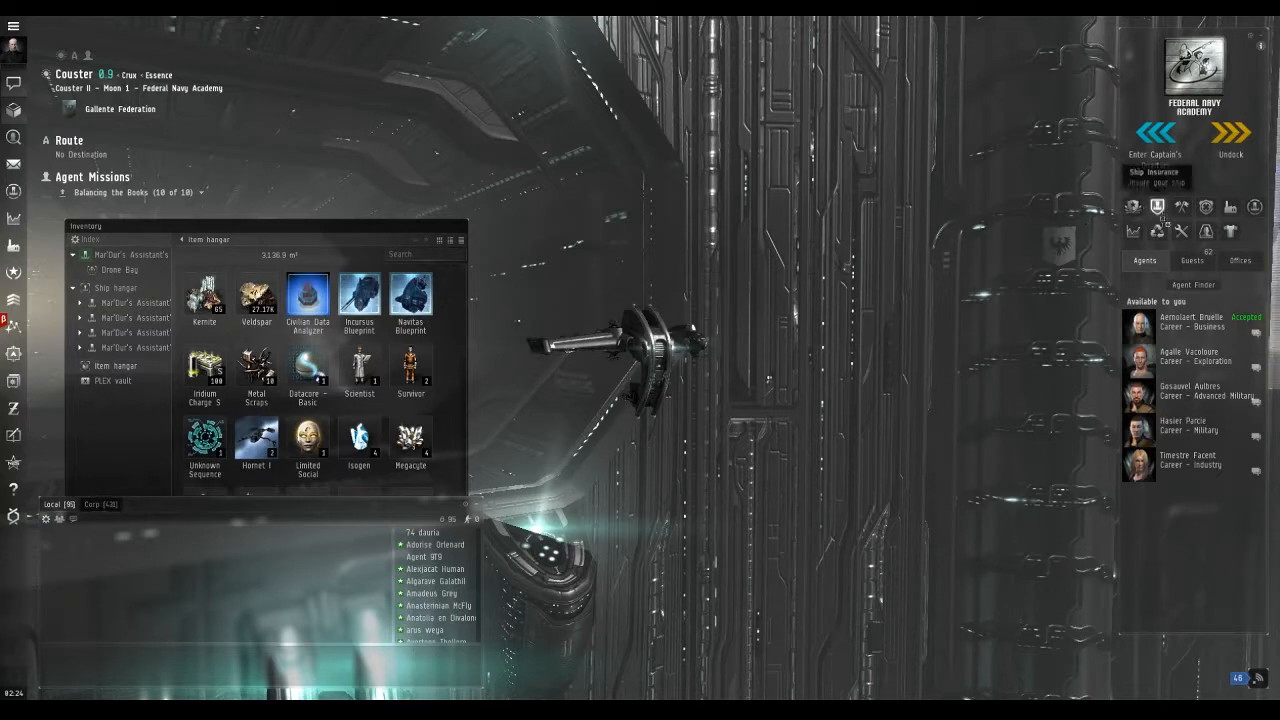
mouse_move(1230, 206)
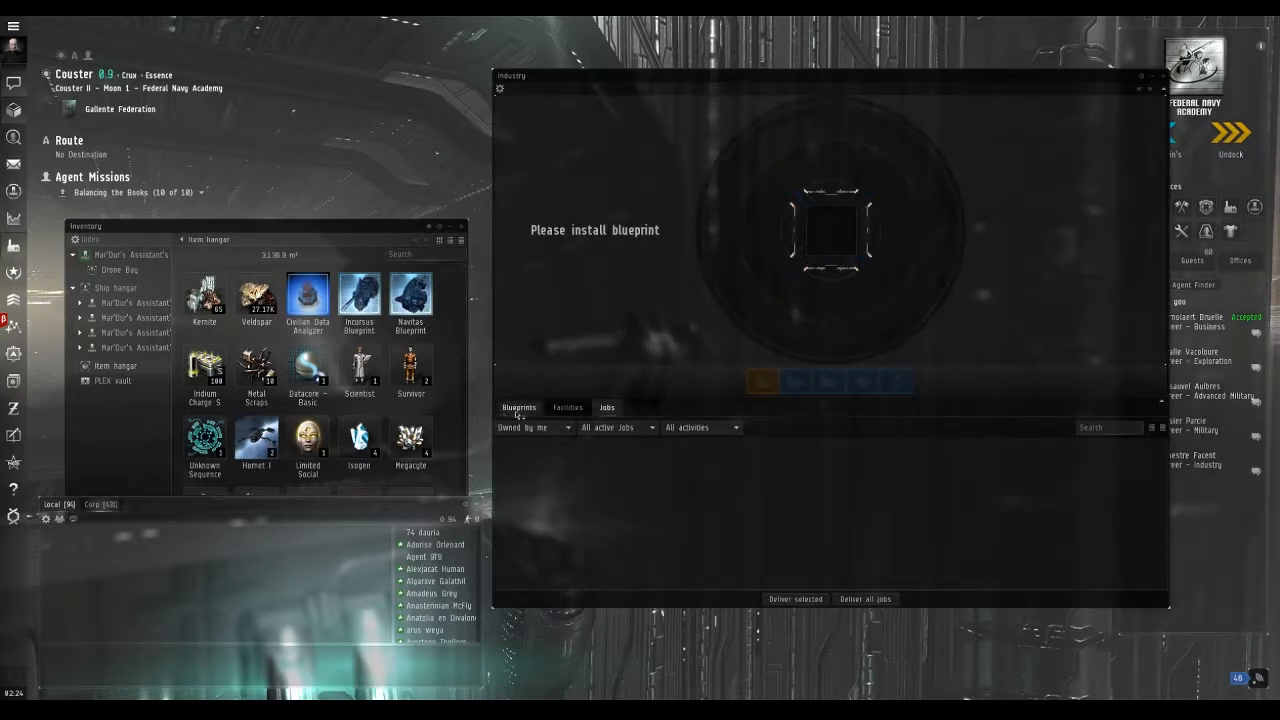
mouse_move(608, 408)
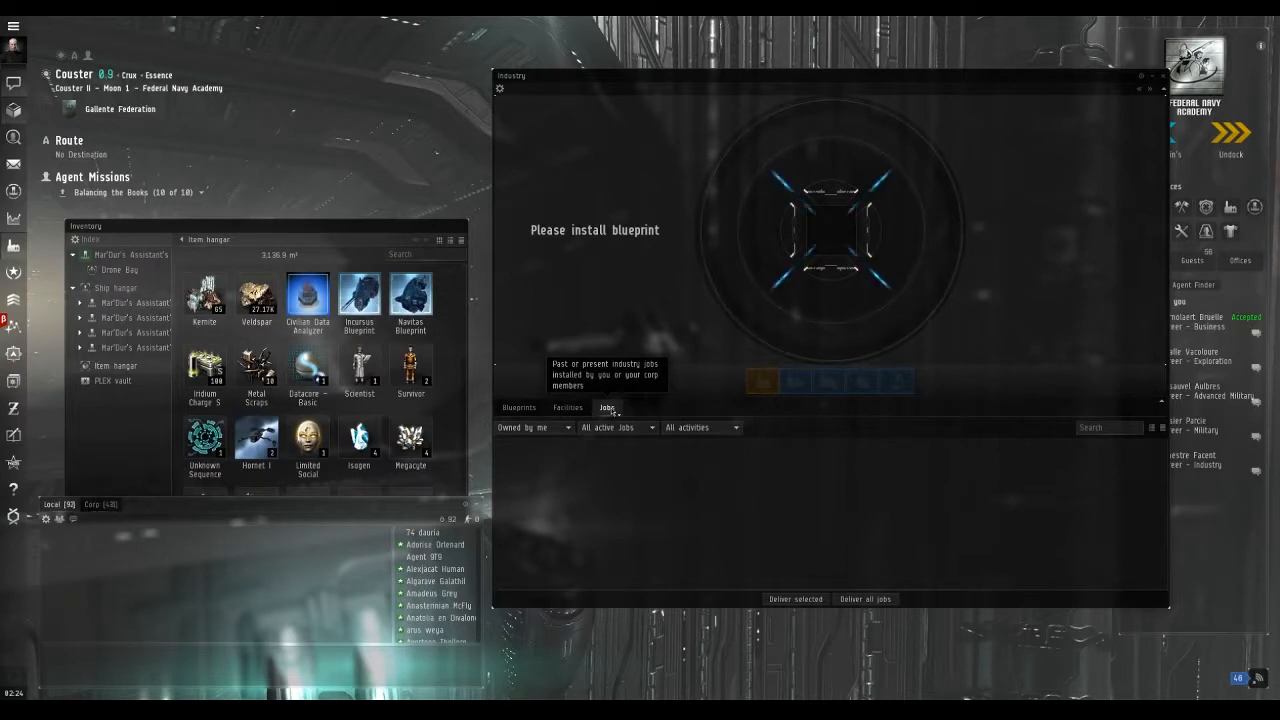
Step: Show the jobs list with the finished Antimatter Charge S job
left_click(606, 408)
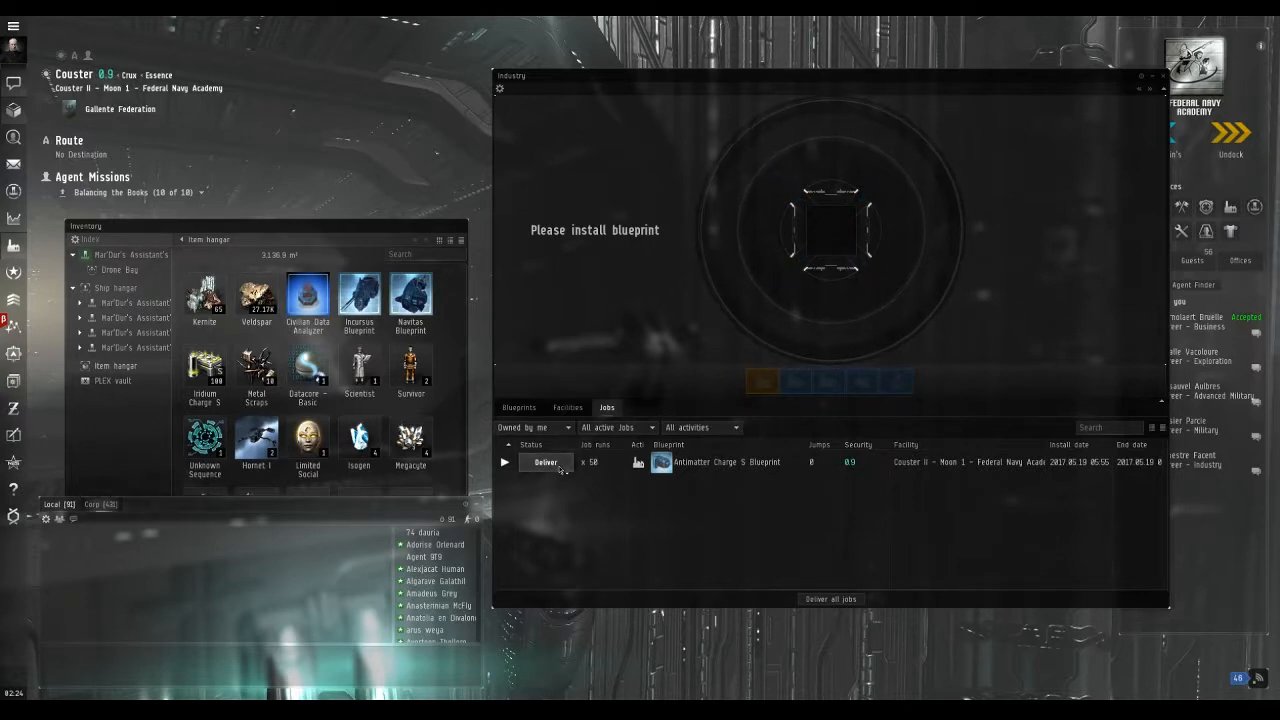
Step: Deliver the completed Antimatter Charge S job into the hangar
left_click(544, 462)
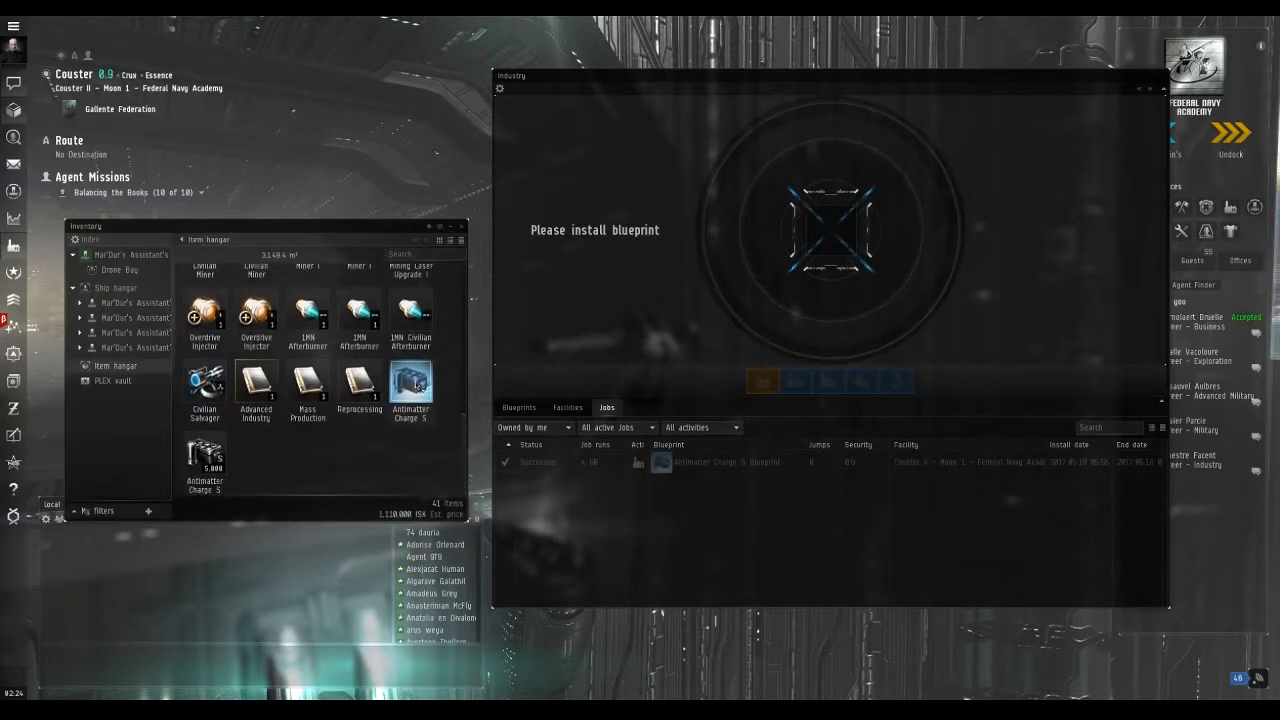
mouse_move(410, 384)
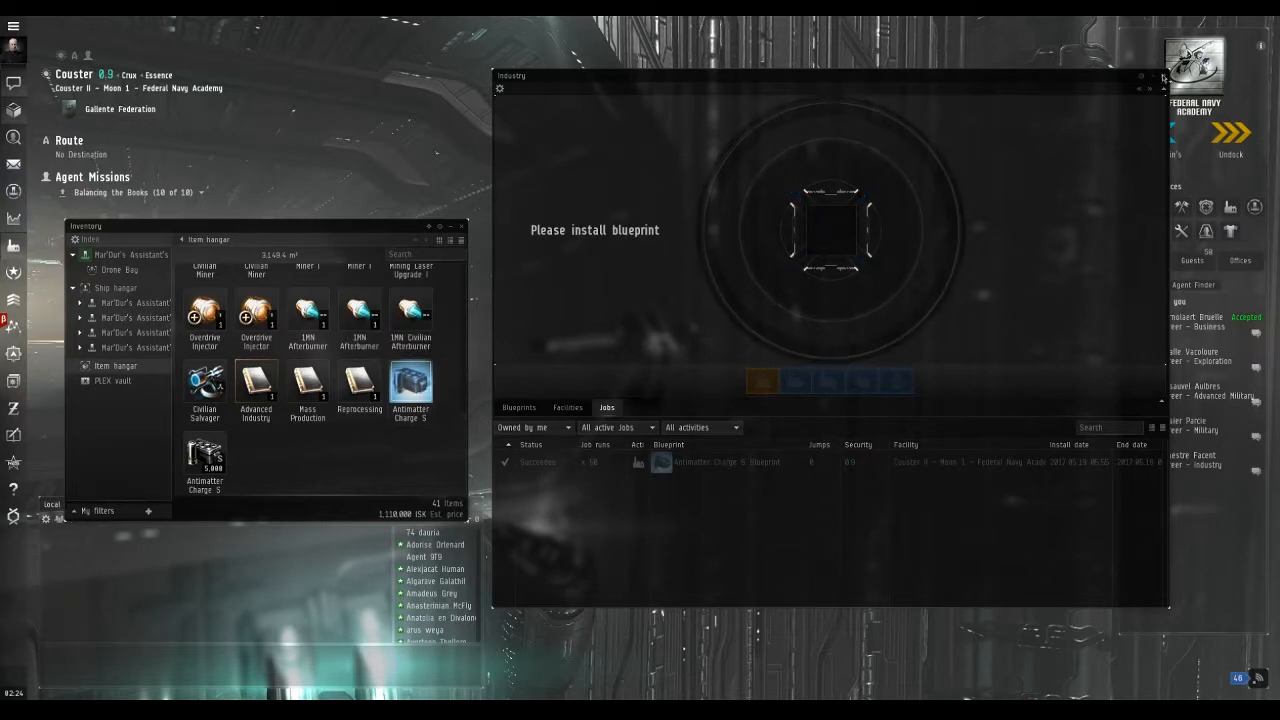
left_click(1160, 76)
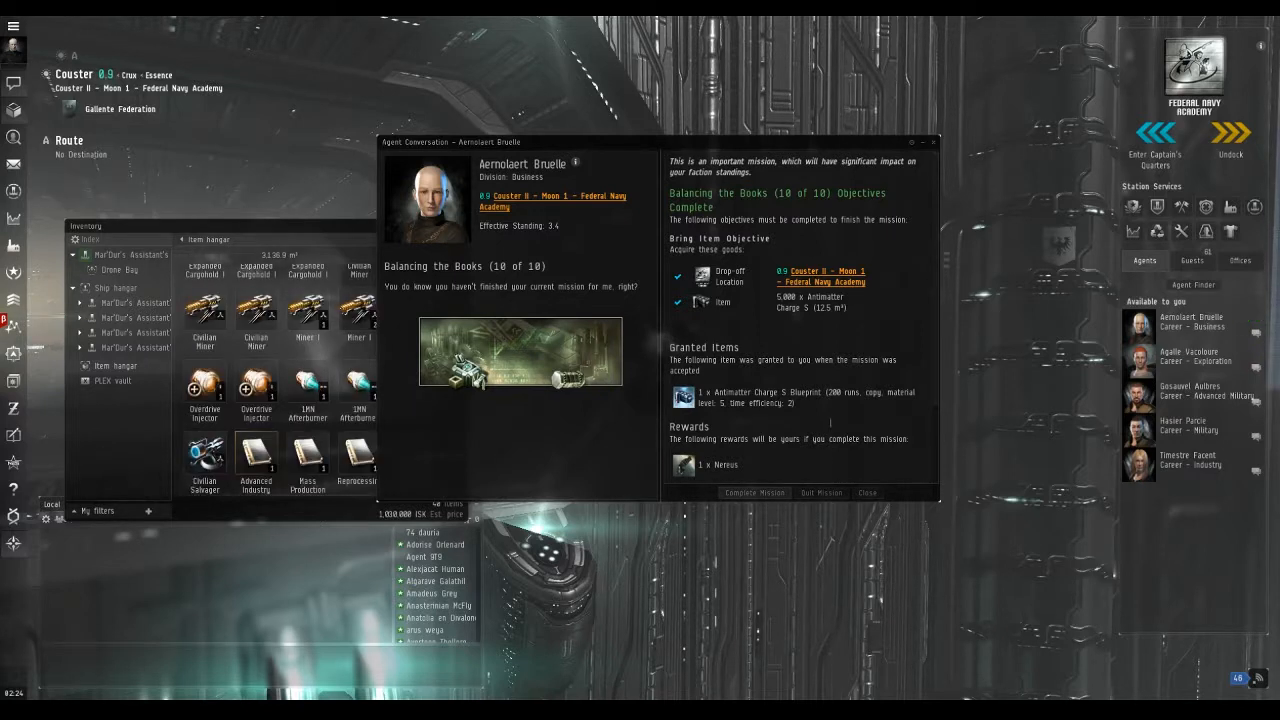
Step: Turn in Balancing the Books (10 of 10) and collect the rewards
left_click(752, 492)
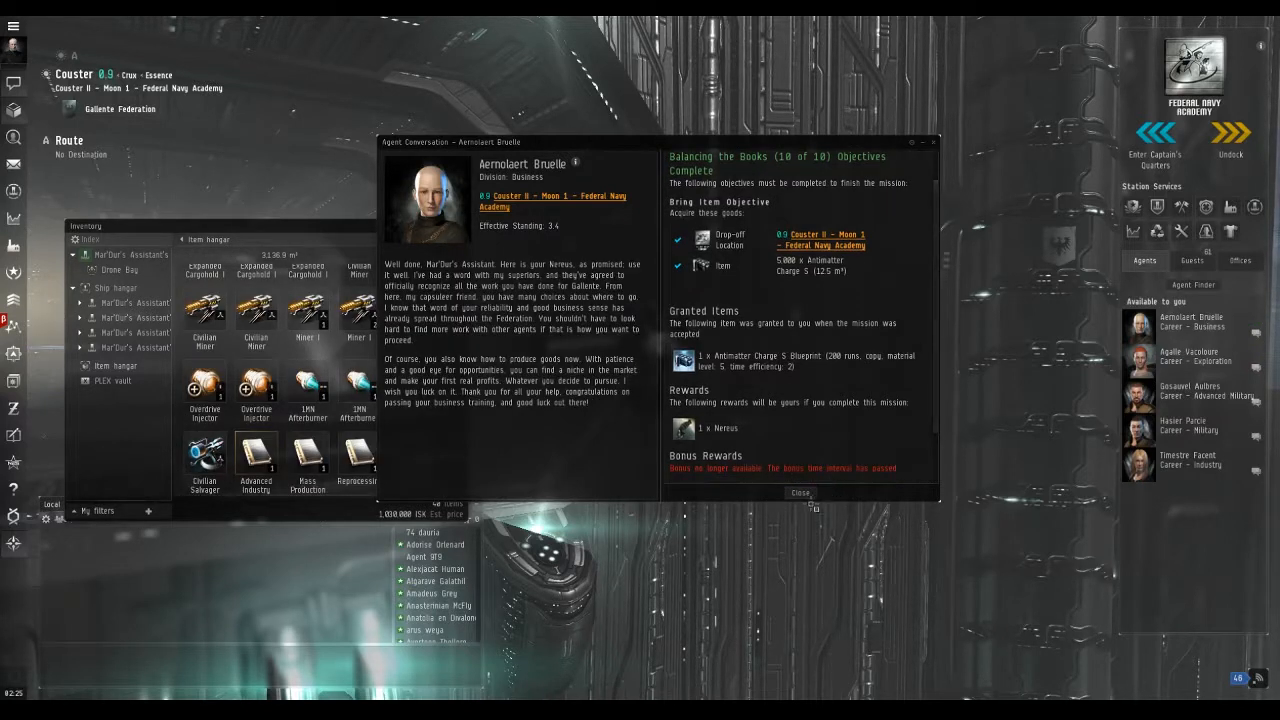